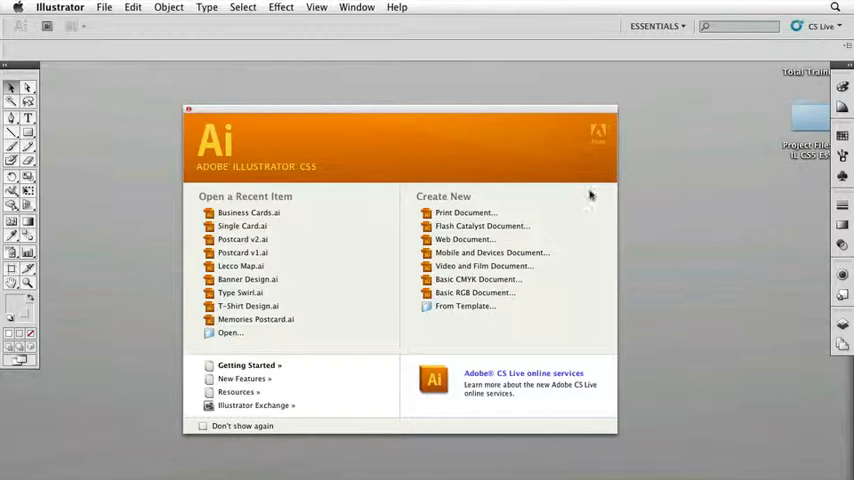
pyautogui.moveTo(170, 328)
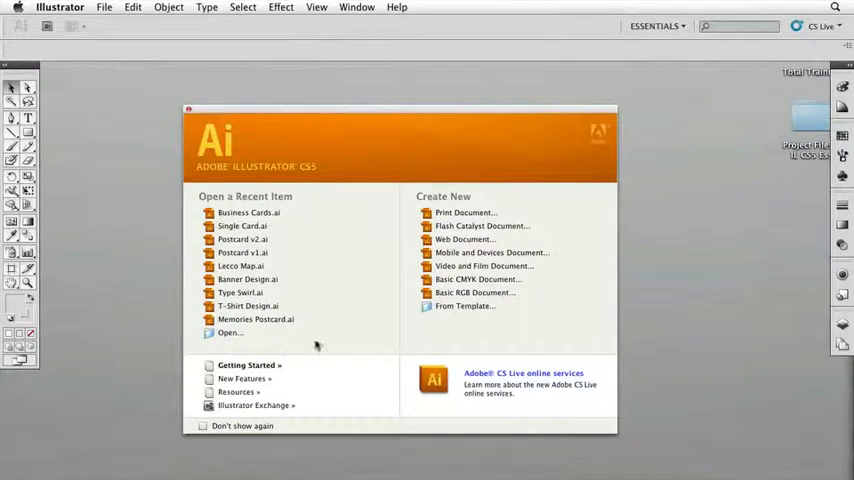
pyautogui.moveTo(424, 200)
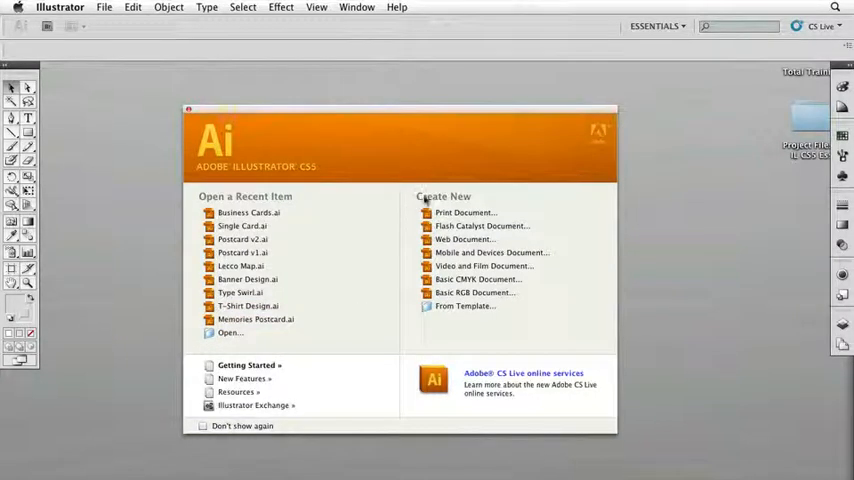
pyautogui.moveTo(464, 240)
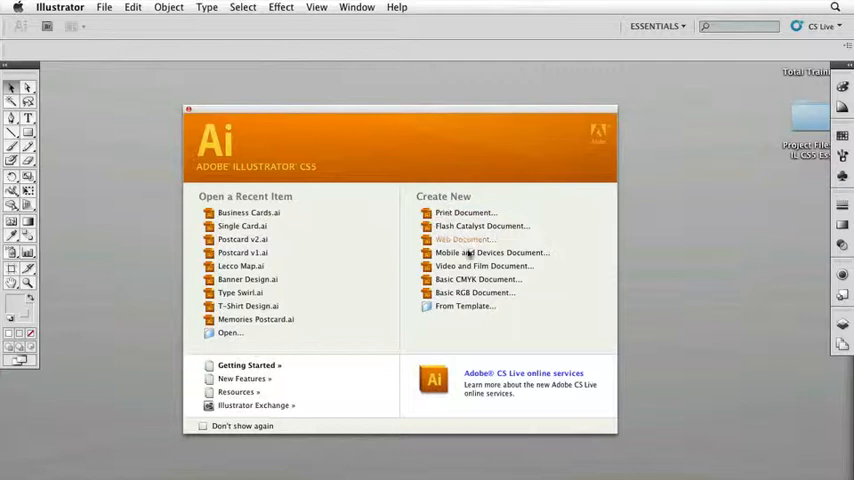
pyautogui.moveTo(474, 280)
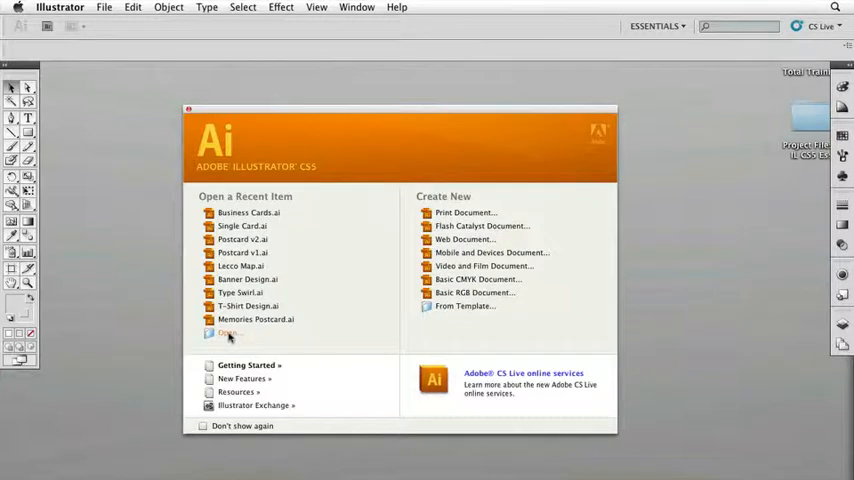
# Open Business Cards.ai from the Project Files > Examples folder via the welcome screen
pyautogui.click(228, 332)
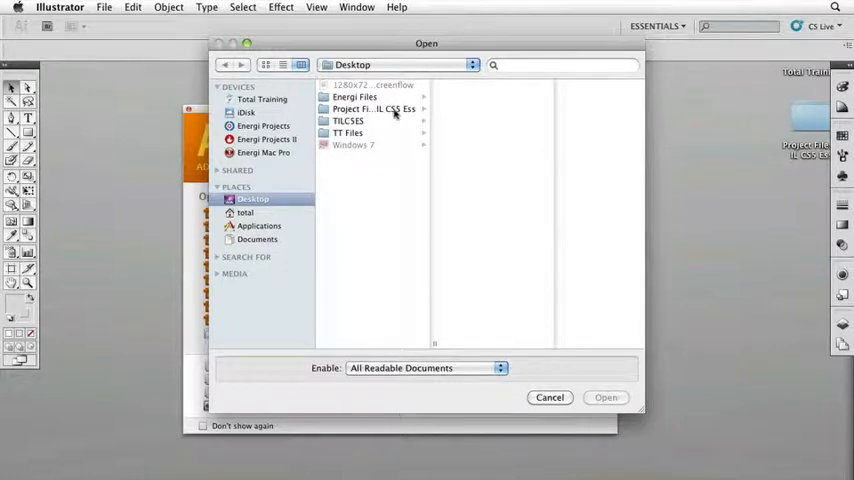
pyautogui.click(372, 108)
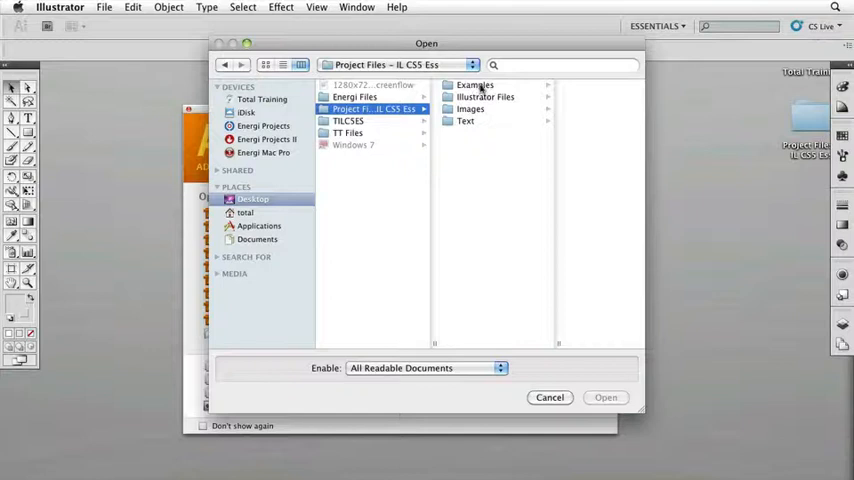
pyautogui.click(474, 84)
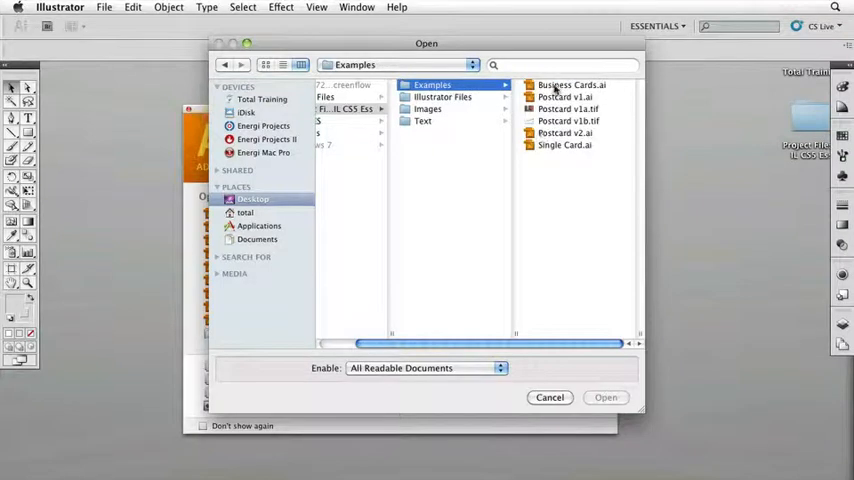
pyautogui.click(432, 84)
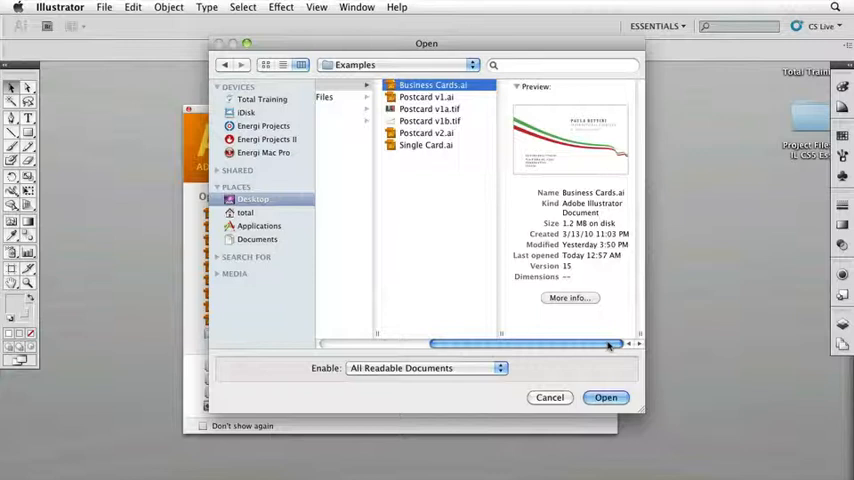
pyautogui.click(550, 396)
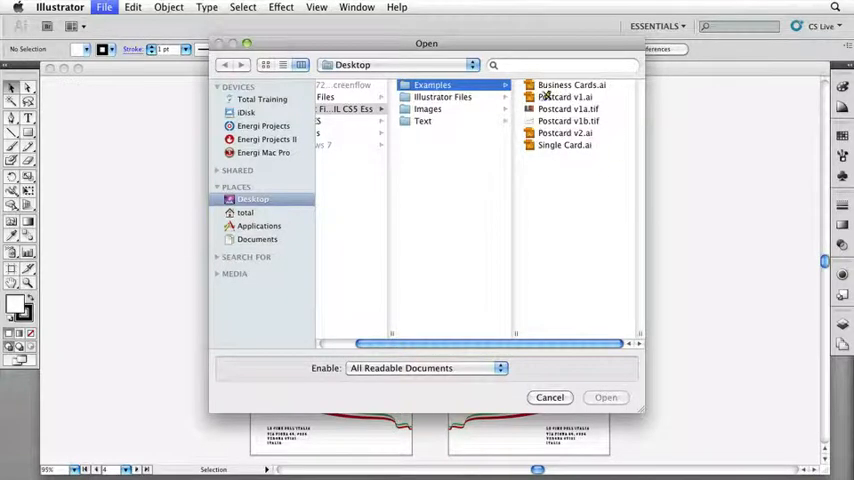
# Open Postcard v1.ai, Postcard v2.ai and Single Card.ai together as additional documents
pyautogui.click(432, 96)
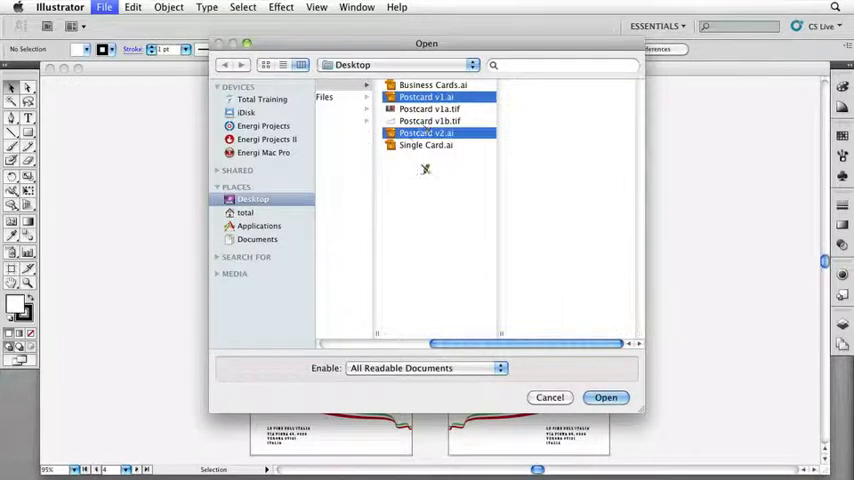
pyautogui.click(426, 144)
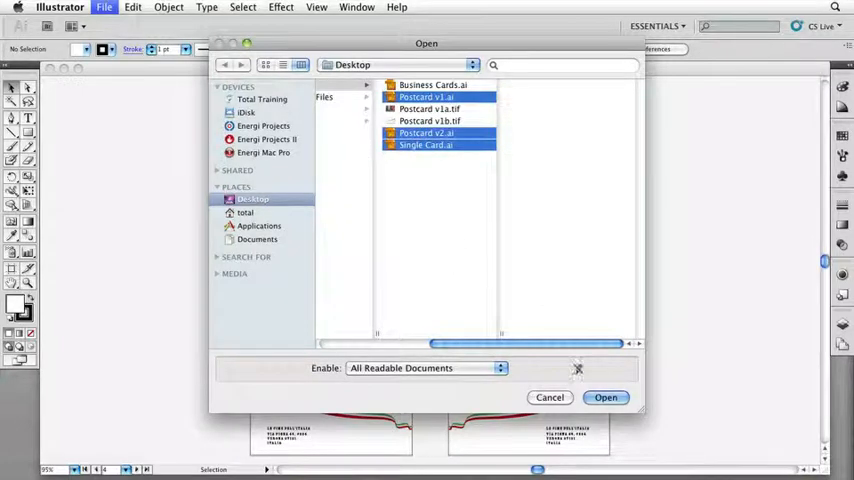
pyautogui.click(604, 396)
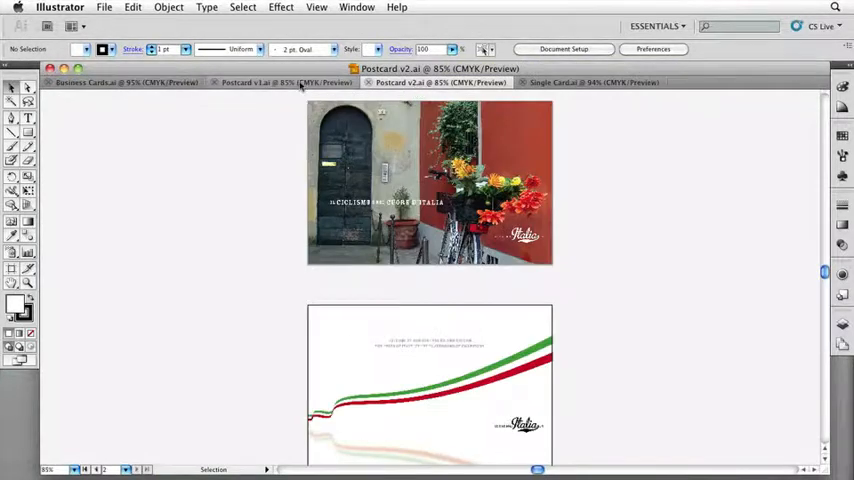
# Switch between the Postcard v1 and Business Cards documents and list the open windows
pyautogui.click(280, 82)
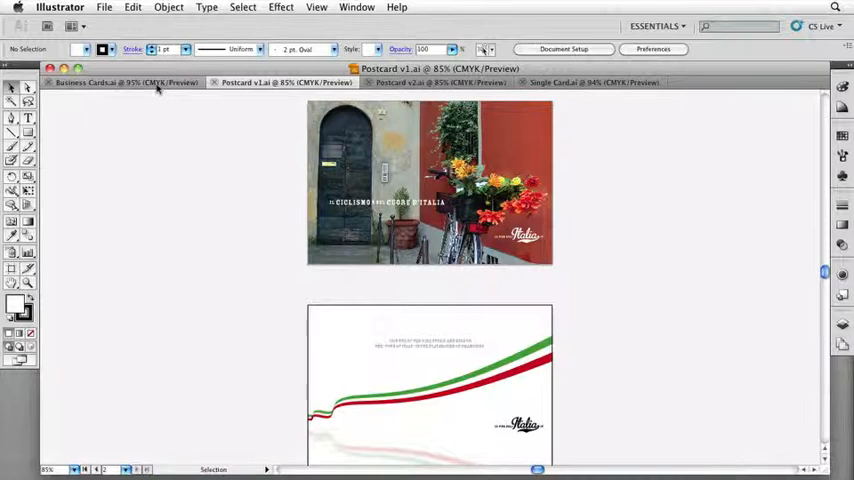
pyautogui.click(120, 82)
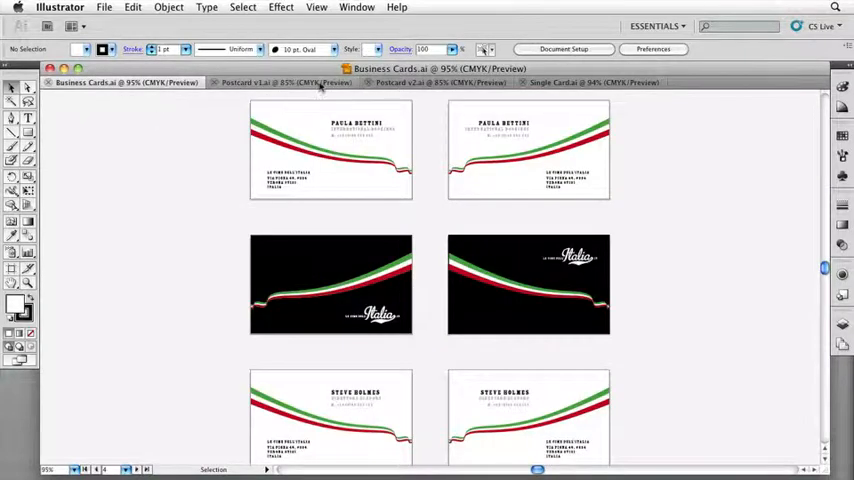
pyautogui.click(284, 82)
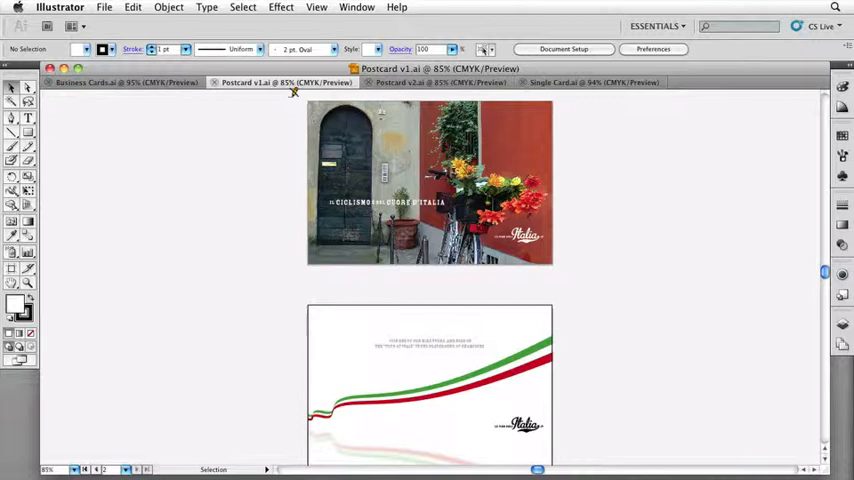
pyautogui.click(356, 8)
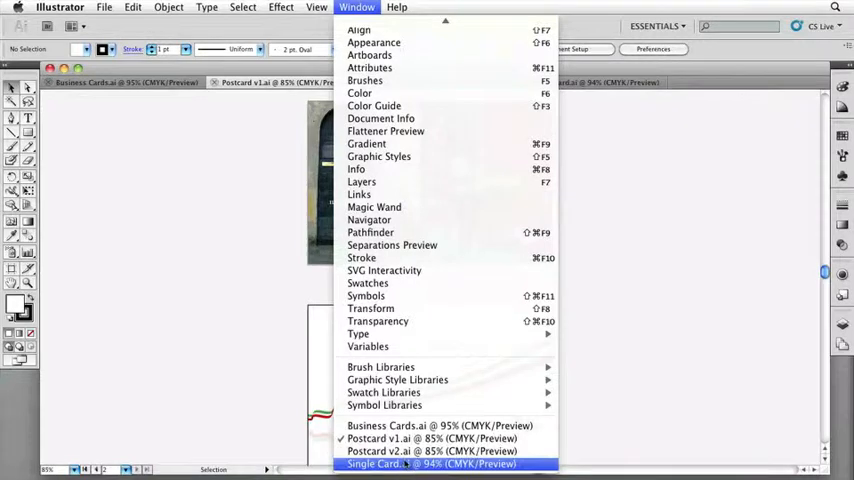
pyautogui.moveTo(440, 424)
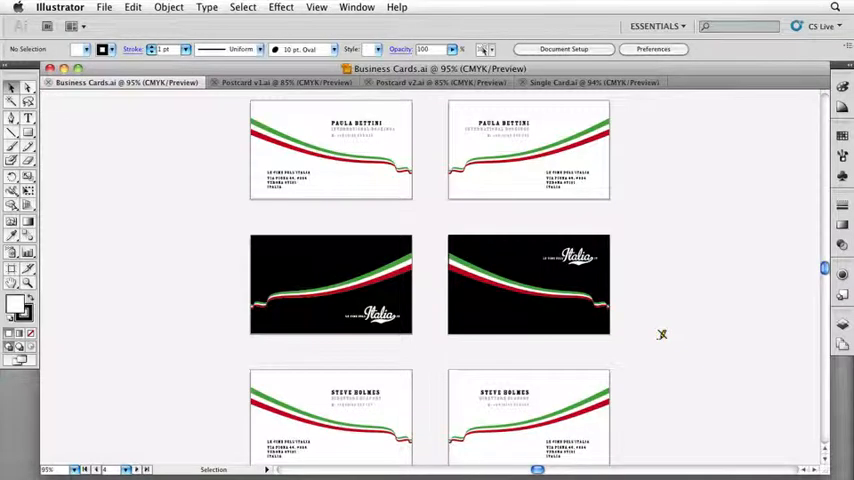
# Bring Postcard v1, Postcard v2 and Single Card to the front in turn, ending on Single Card
pyautogui.click(432, 82)
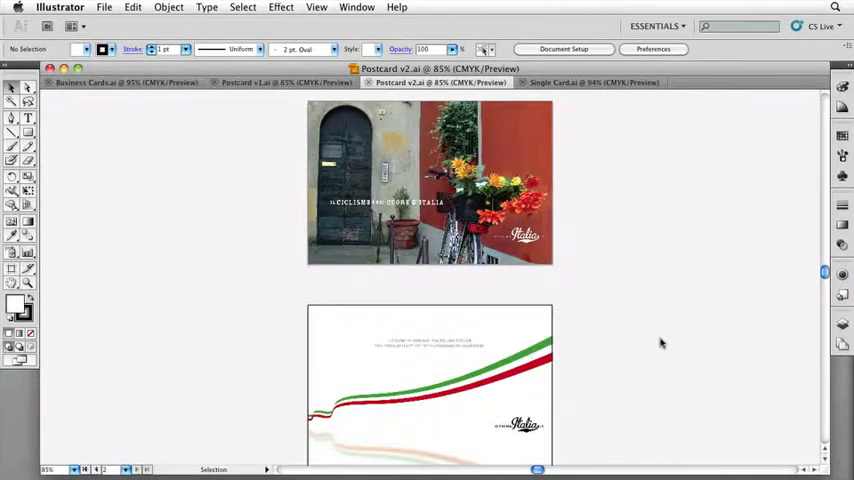
pyautogui.click(592, 82)
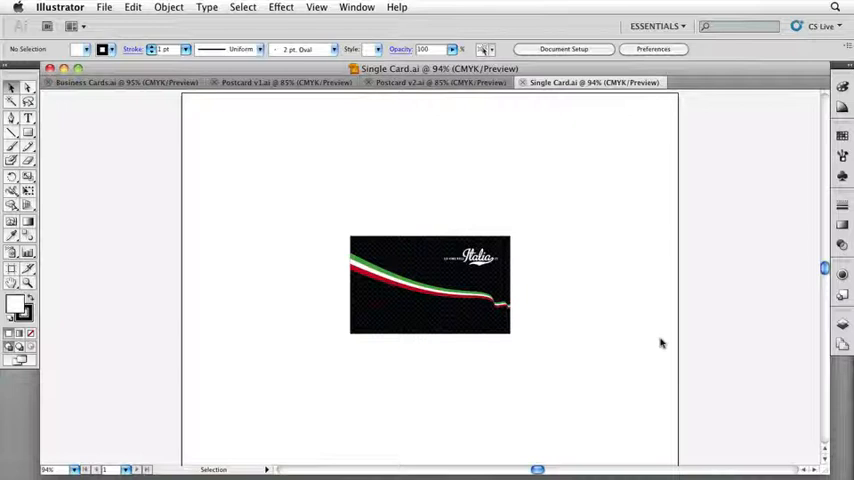
pyautogui.click(284, 82)
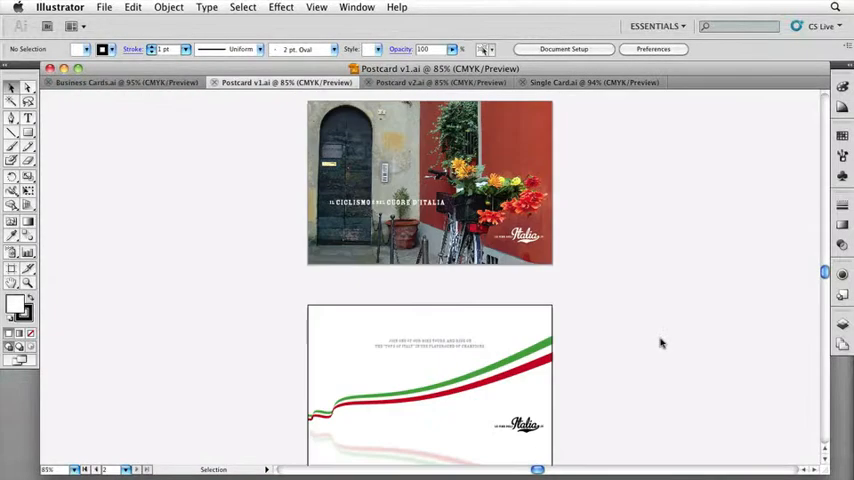
pyautogui.click(440, 82)
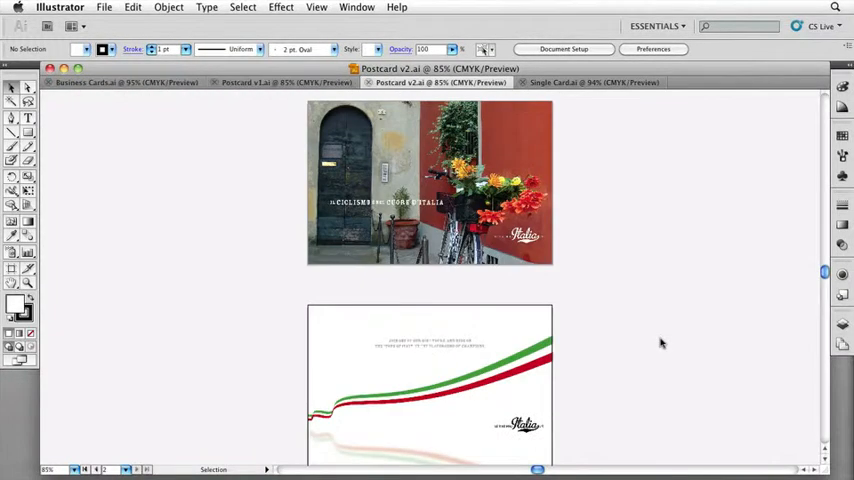
pyautogui.click(592, 82)
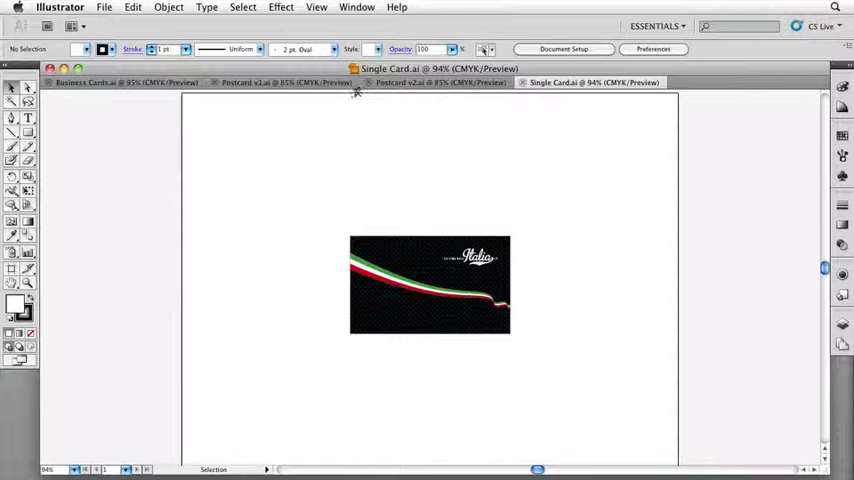
# Float all four tabbed documents in their own windows via Window > Arrange
pyautogui.click(356, 8)
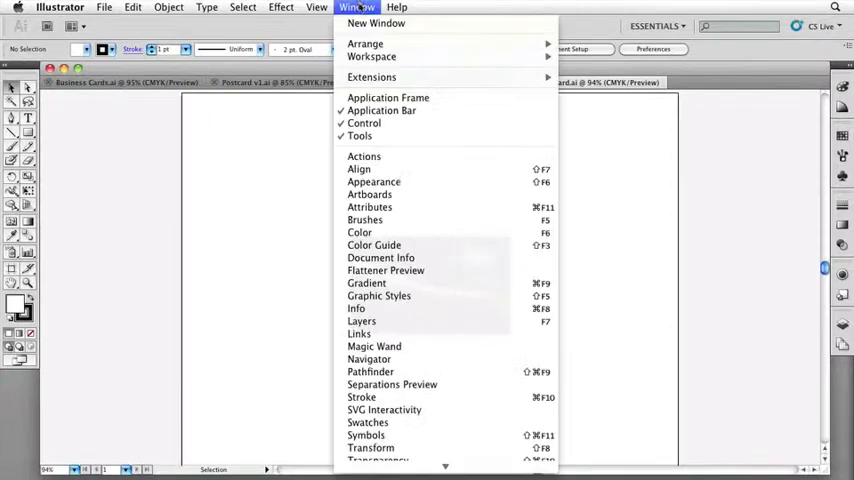
pyautogui.moveTo(364, 44)
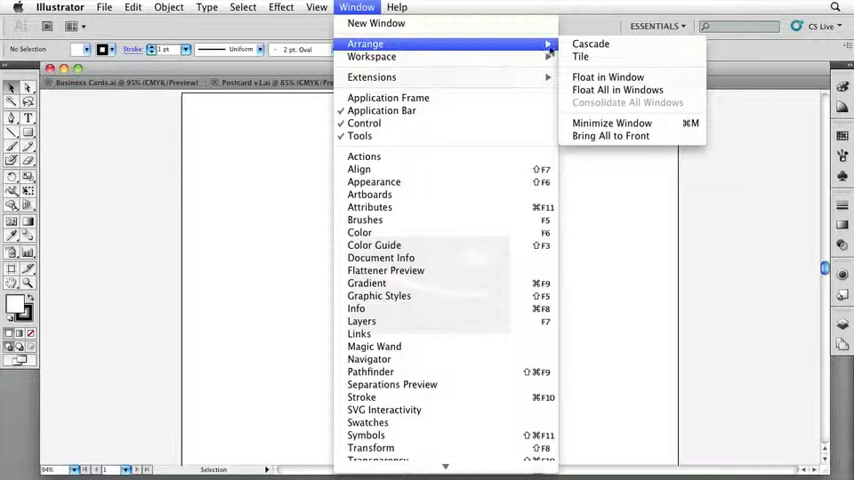
pyautogui.moveTo(616, 88)
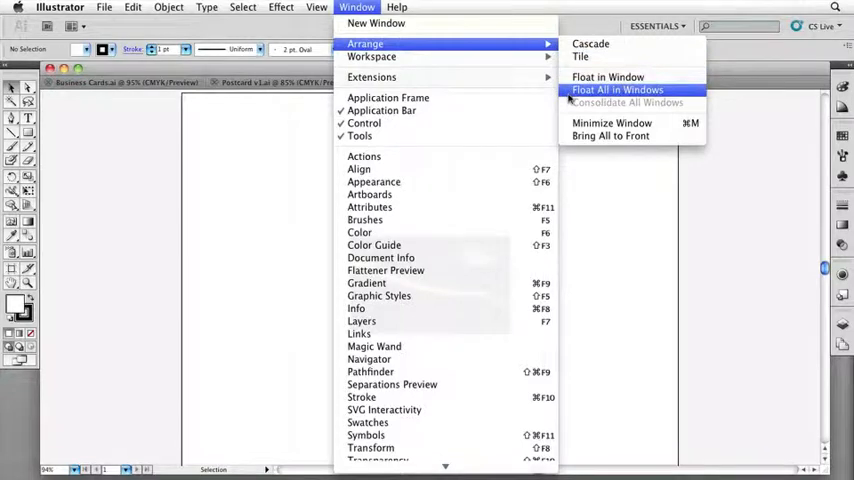
pyautogui.click(616, 90)
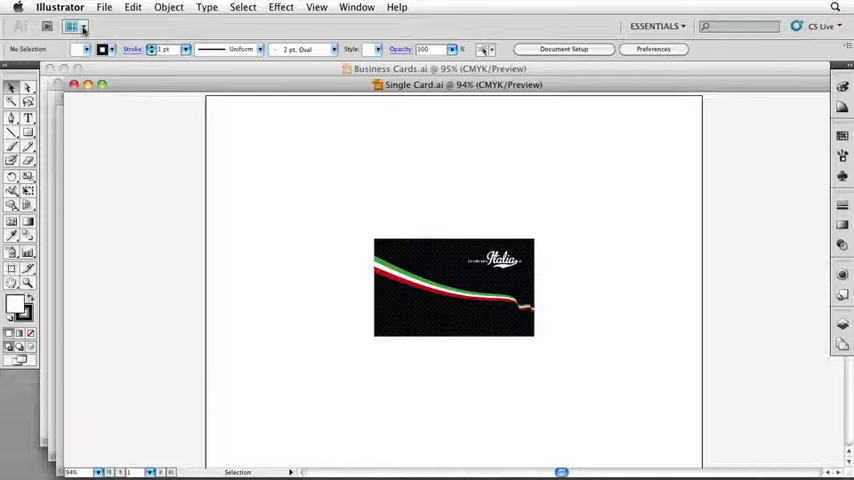
# Tile the four documents vertically in columns, then re-tile them in horizontal rows
pyautogui.click(76, 28)
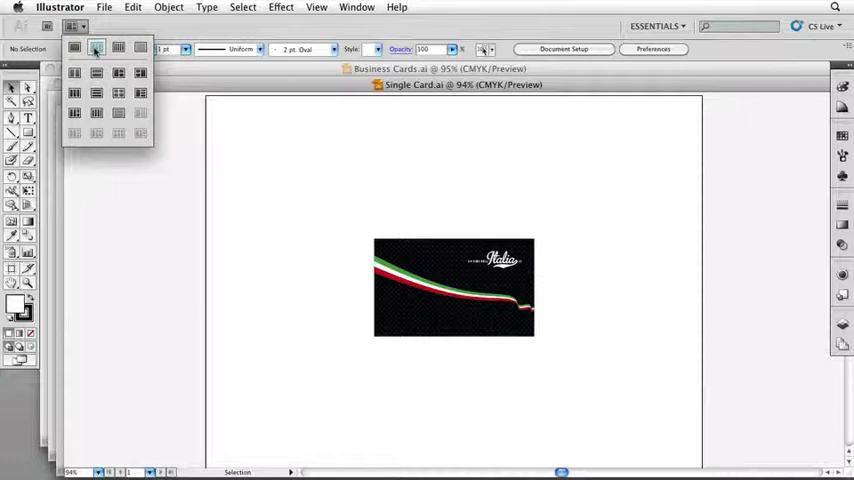
pyautogui.moveTo(118, 48)
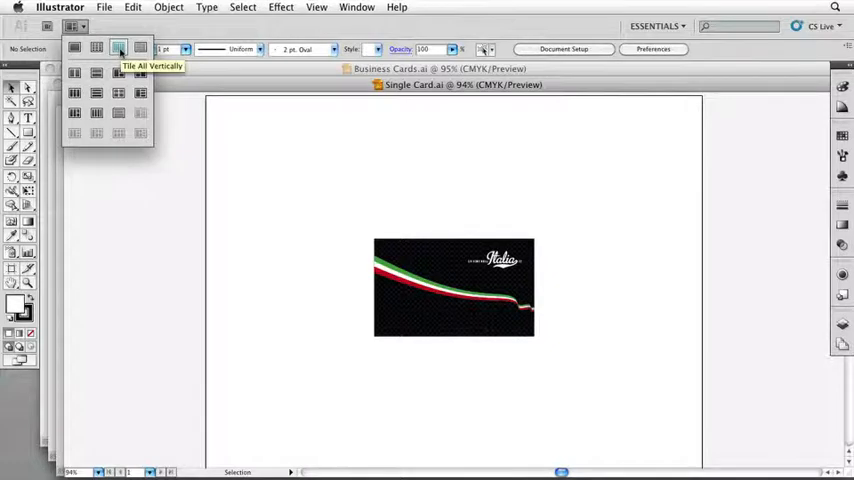
pyautogui.click(118, 48)
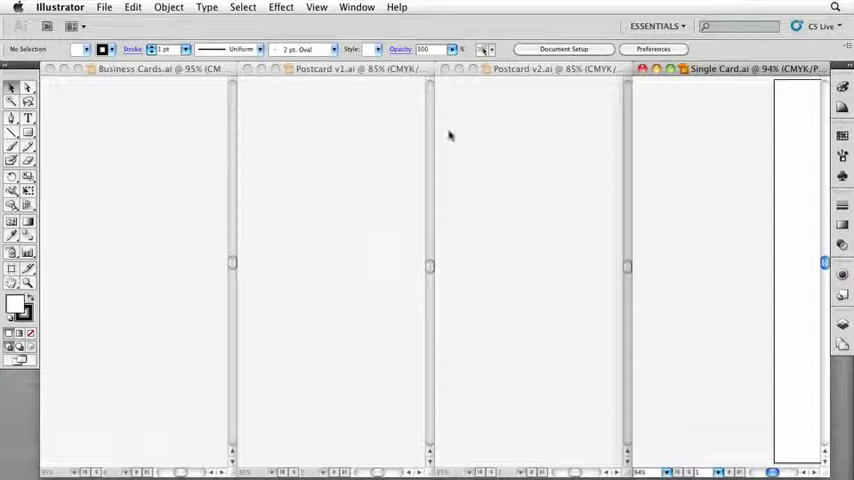
pyautogui.moveTo(336, 120)
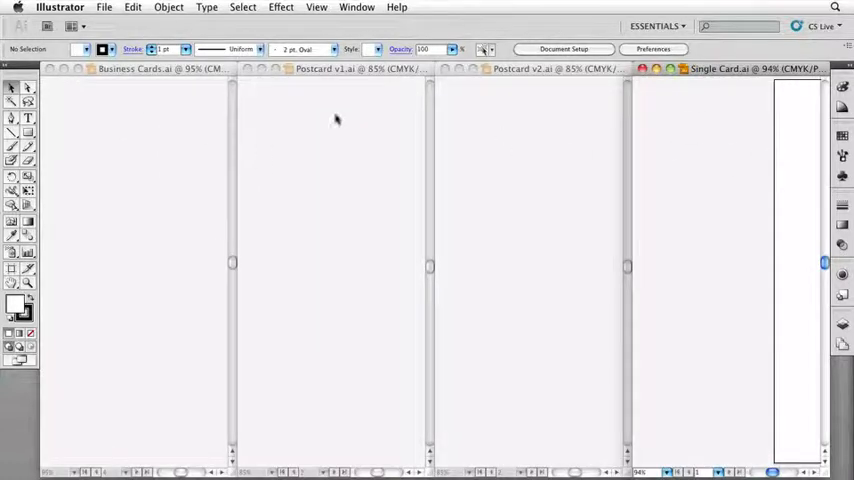
pyautogui.moveTo(544, 208)
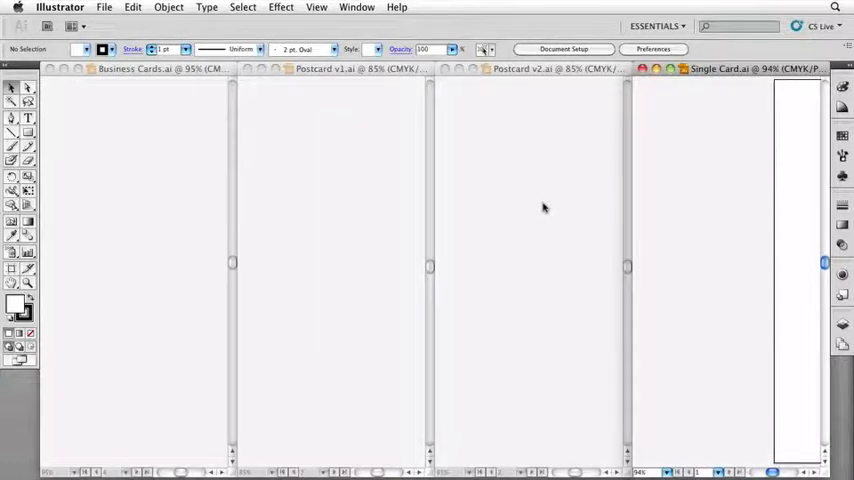
pyautogui.moveTo(192, 188)
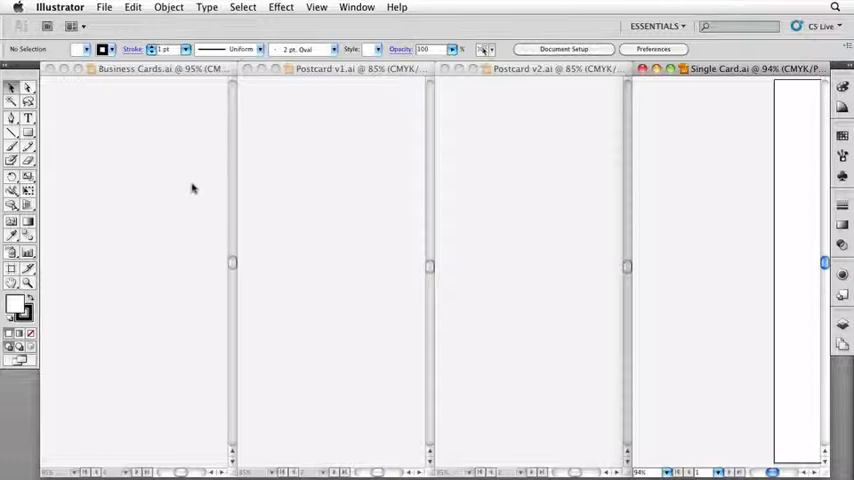
pyautogui.click(72, 26)
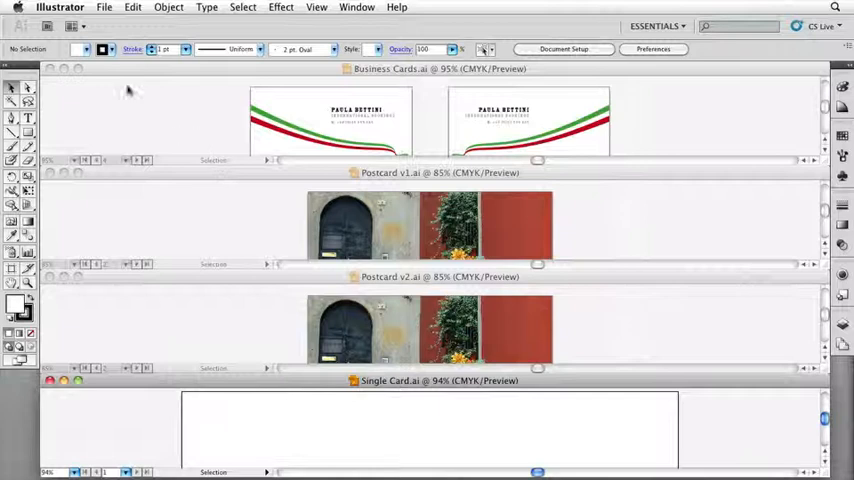
# Arrange the documents in a grid layout with Business Cards filling one half
pyautogui.click(72, 28)
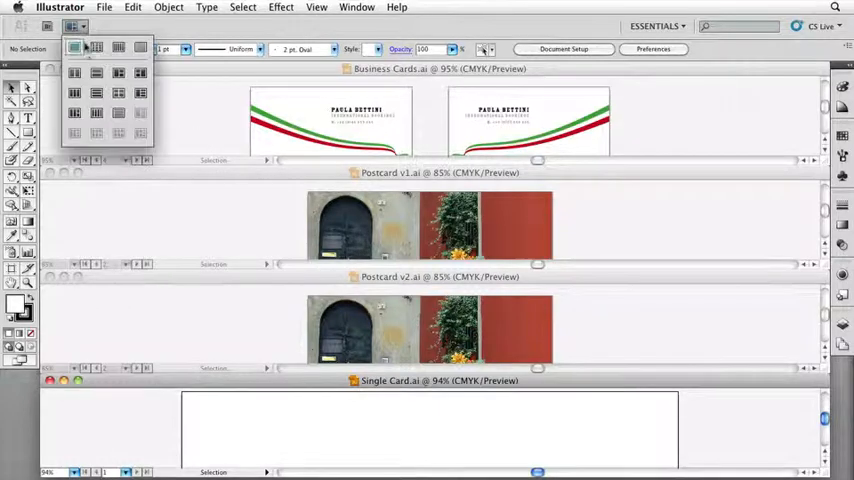
pyautogui.click(118, 72)
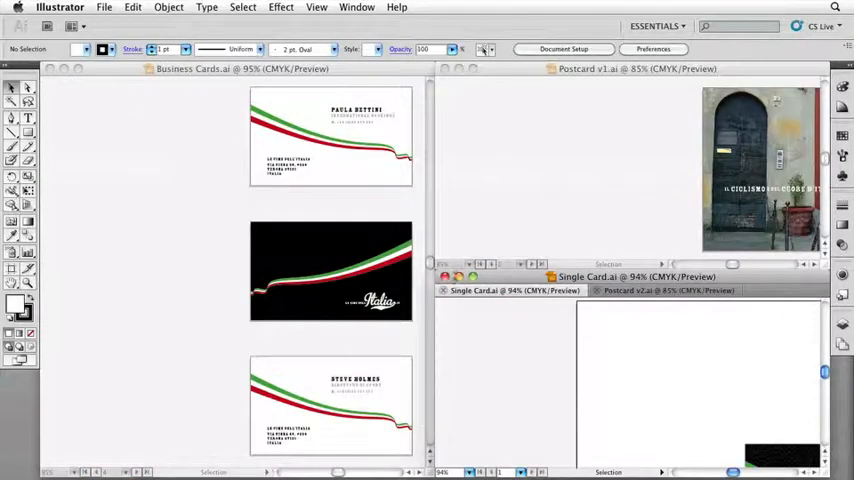
pyautogui.moveTo(604, 312)
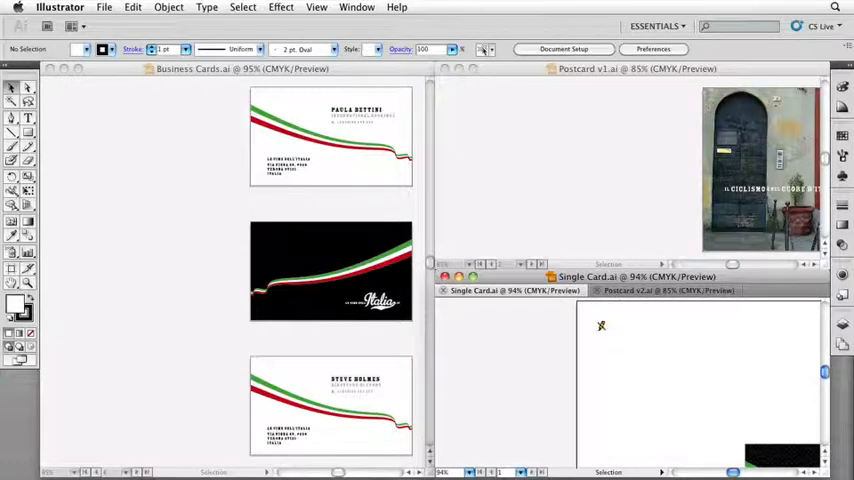
pyautogui.moveTo(492, 190)
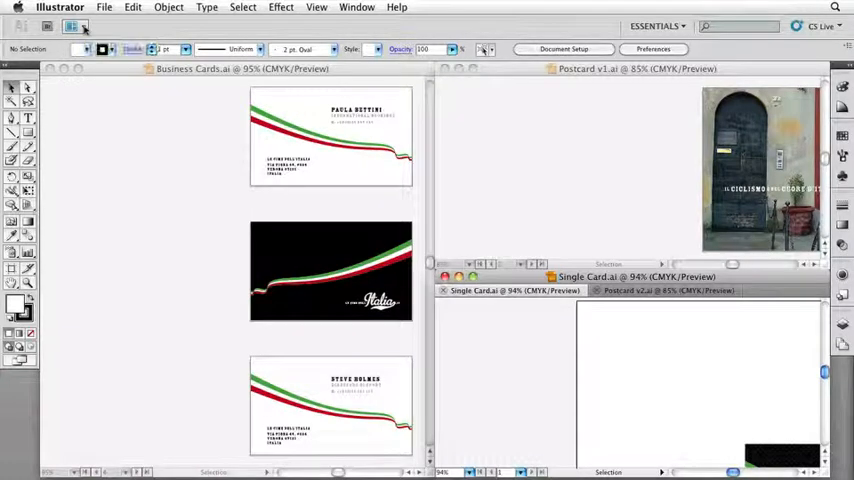
pyautogui.click(72, 28)
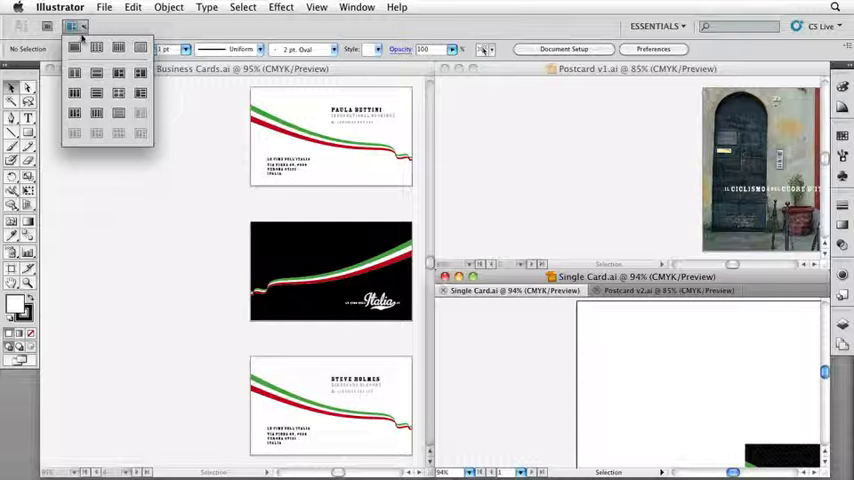